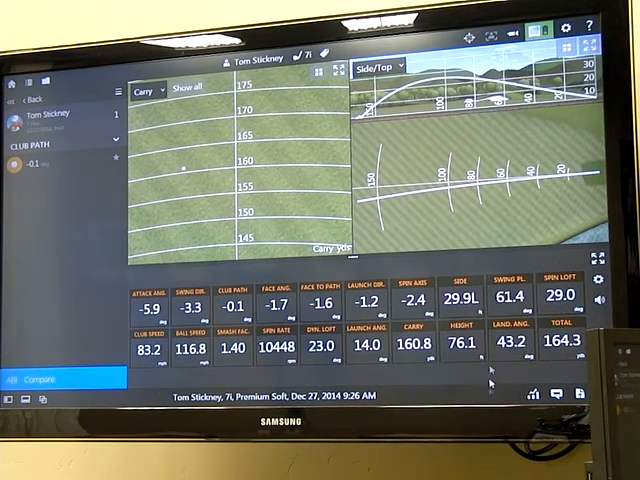
click(378, 64)
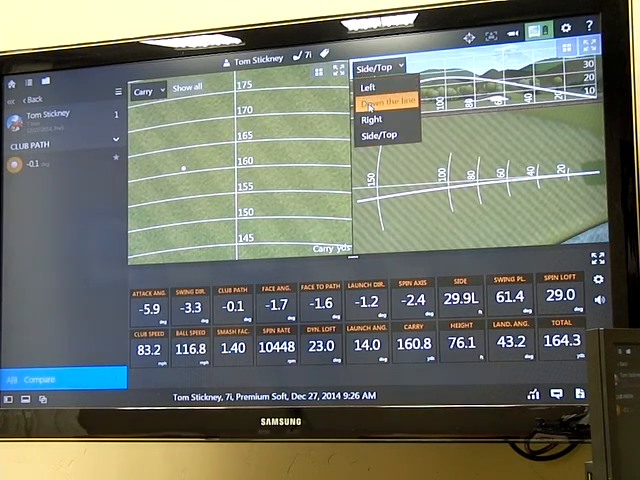
click(386, 100)
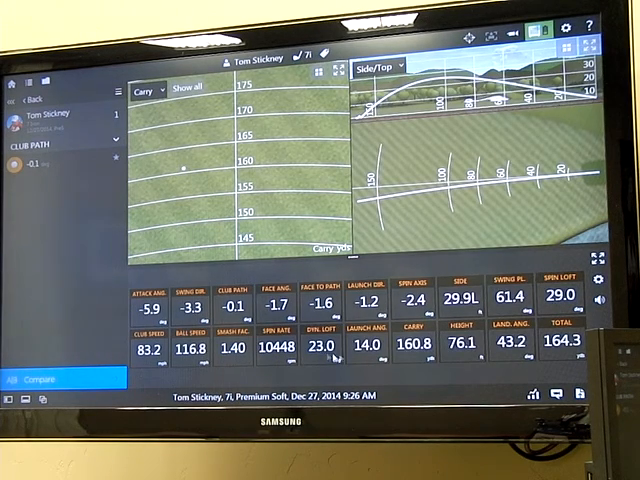
mouse_move(470, 376)
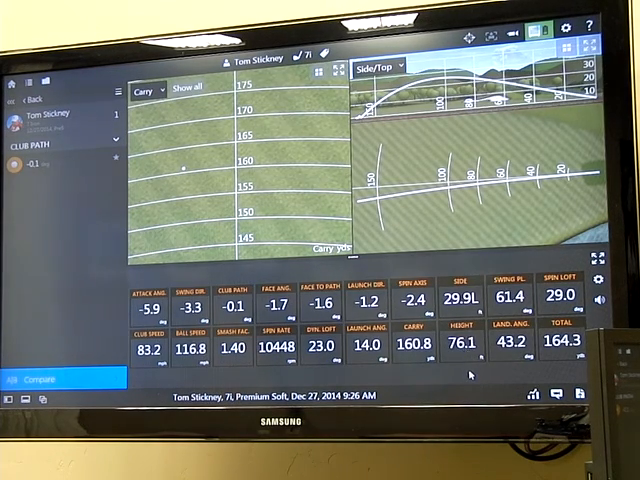